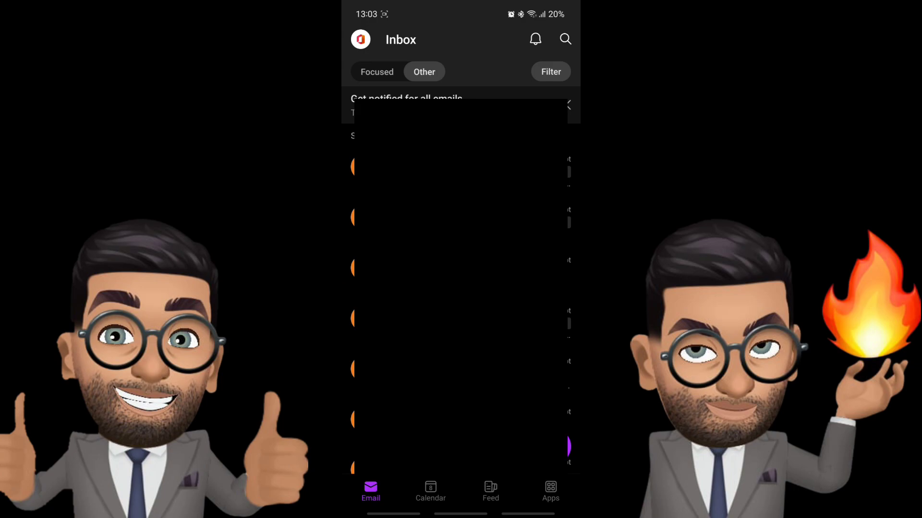
Open Outlook settings and scroll to the Email accounts section
click(360, 40)
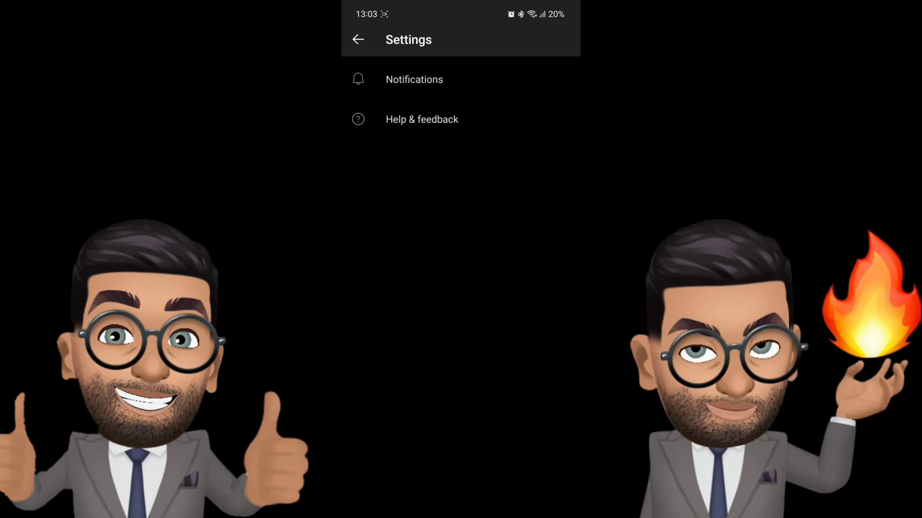
scroll(down, 3)
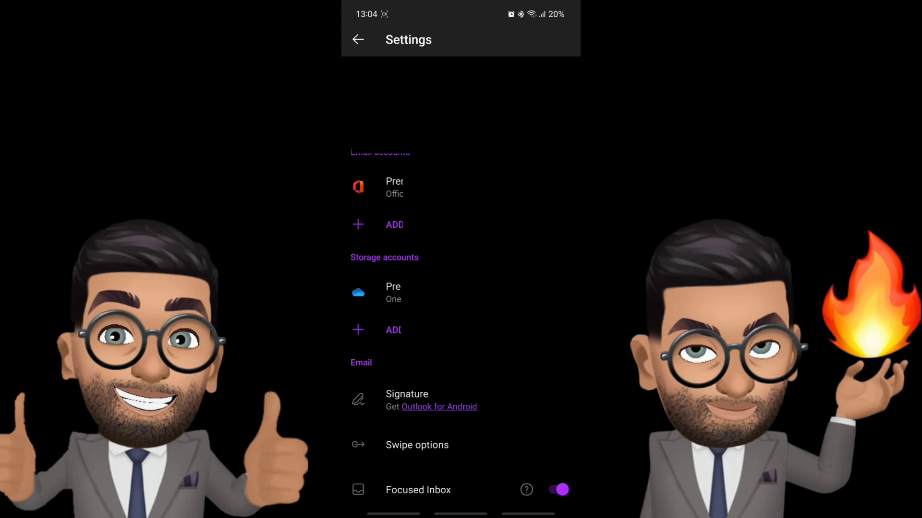
Open the Office 365 account's details and its Automatic replies screen
click(394, 187)
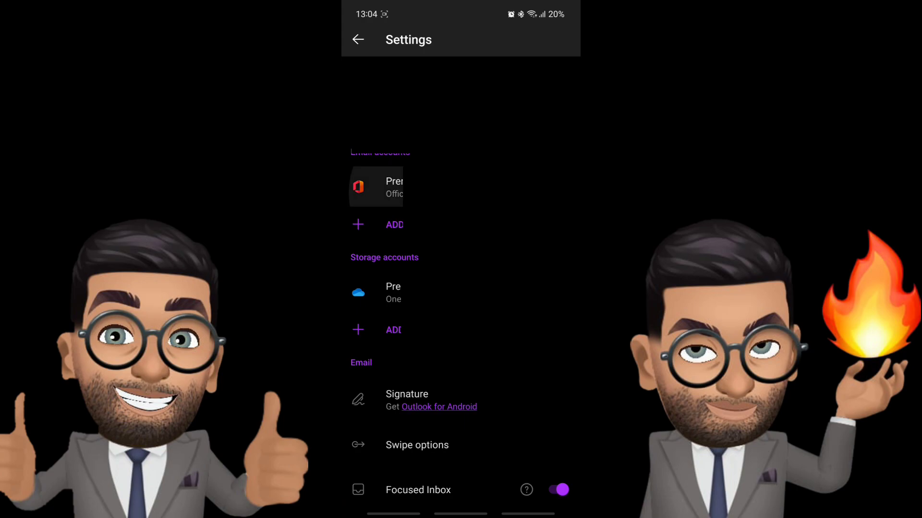
click(386, 187)
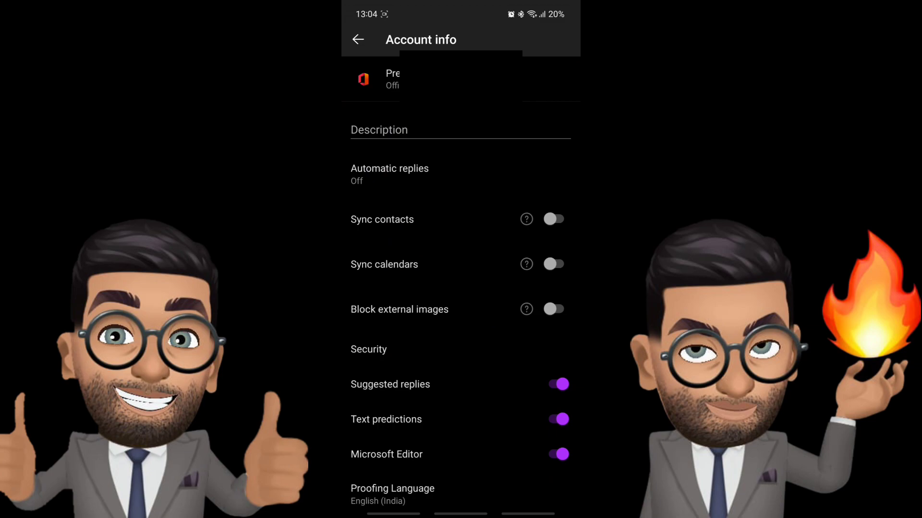
scroll(down, 3)
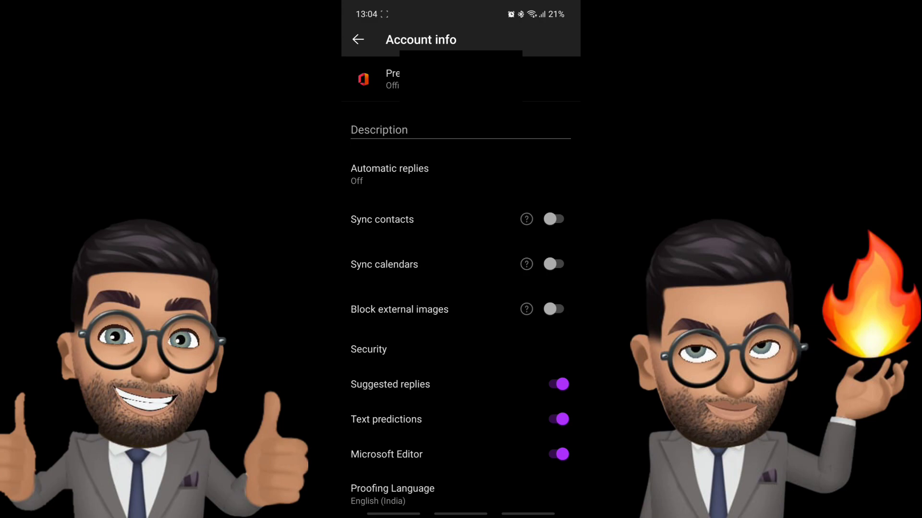
click(389, 169)
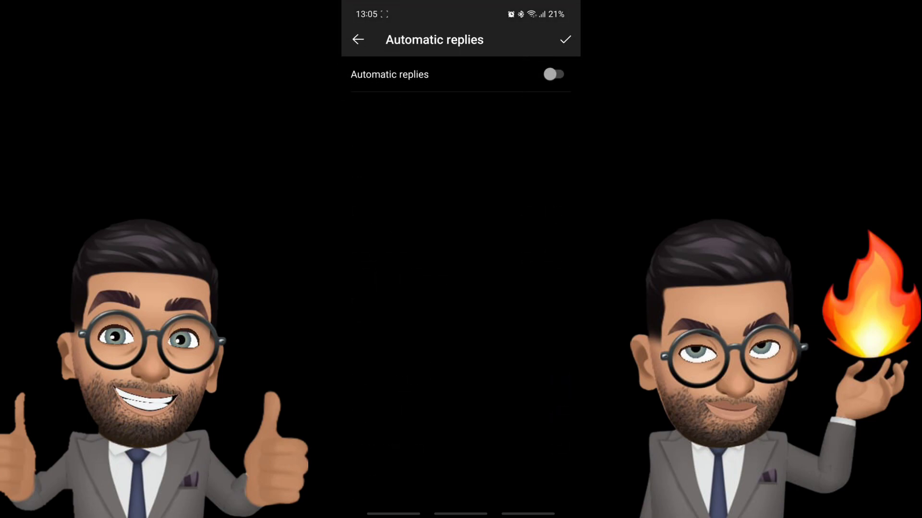
Turn automatic replies on and restrict them to a time period
click(555, 75)
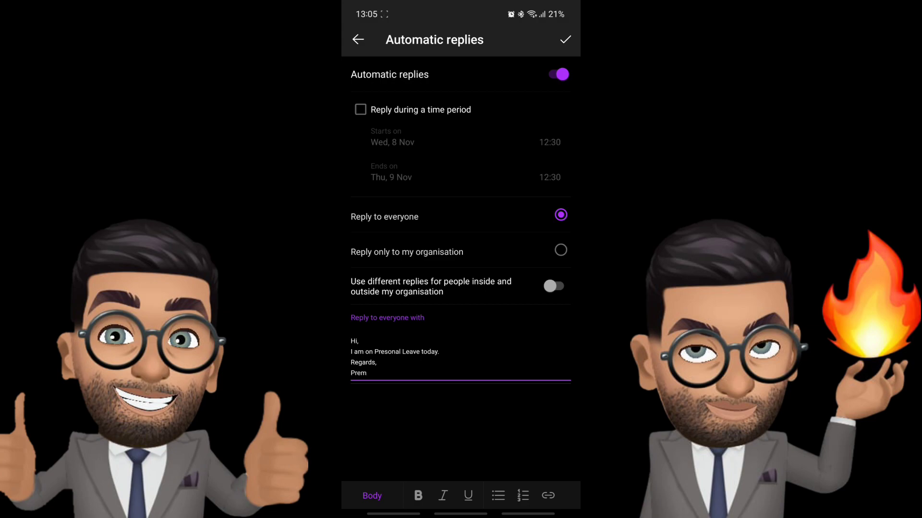
click(362, 109)
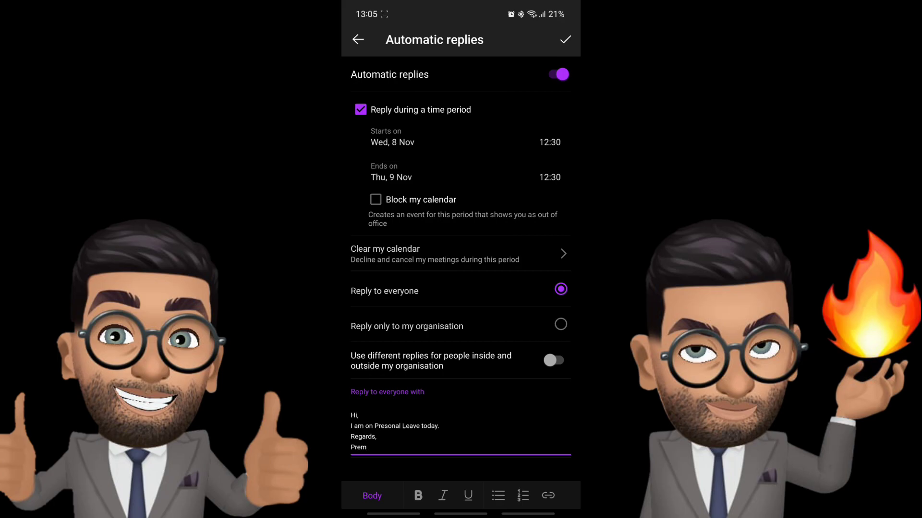
Set the reply period from Thu 9 Nov 00:00 to Fri 10 Nov 00:00
click(392, 142)
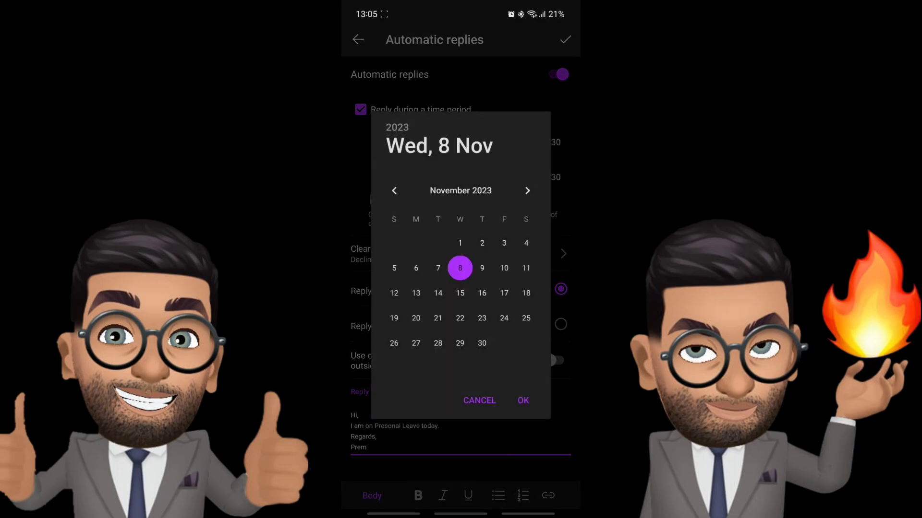
click(523, 400)
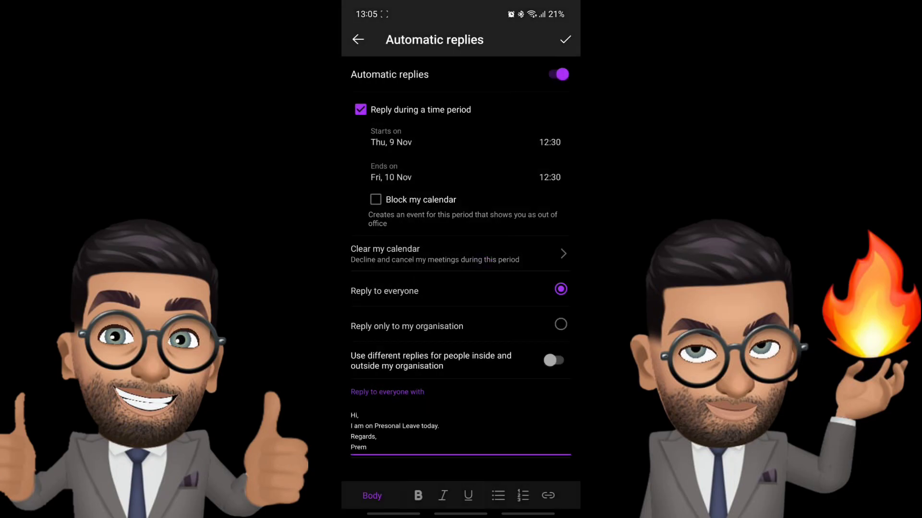
click(549, 142)
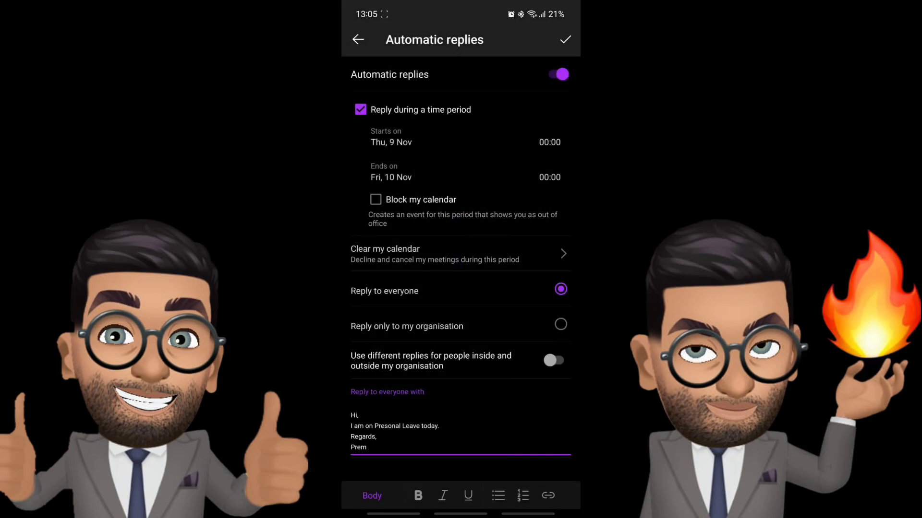
click(391, 177)
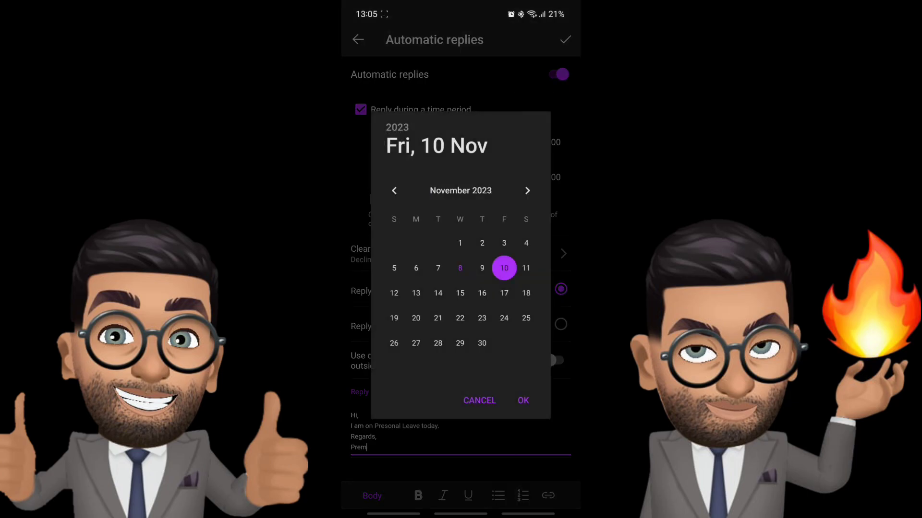
click(522, 400)
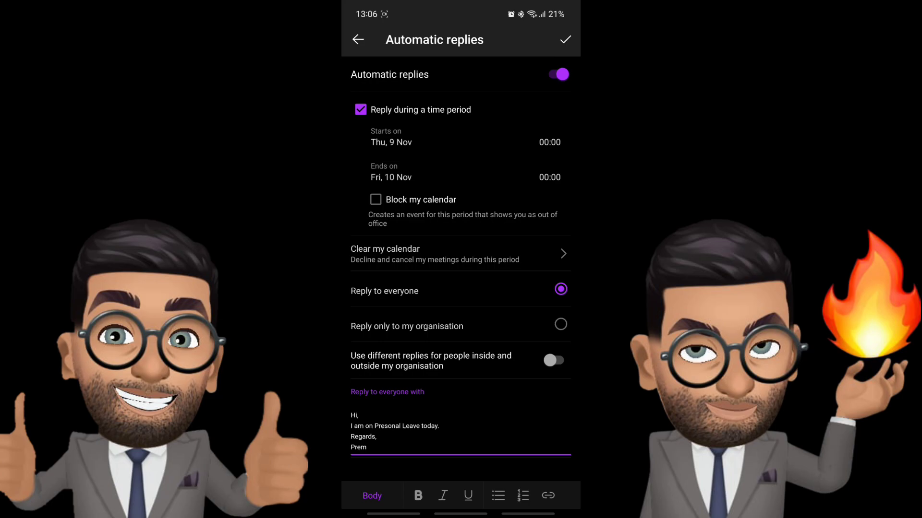
Save the scheduled automatic replies starting Thu 9 Nov at 00:00
click(560, 324)
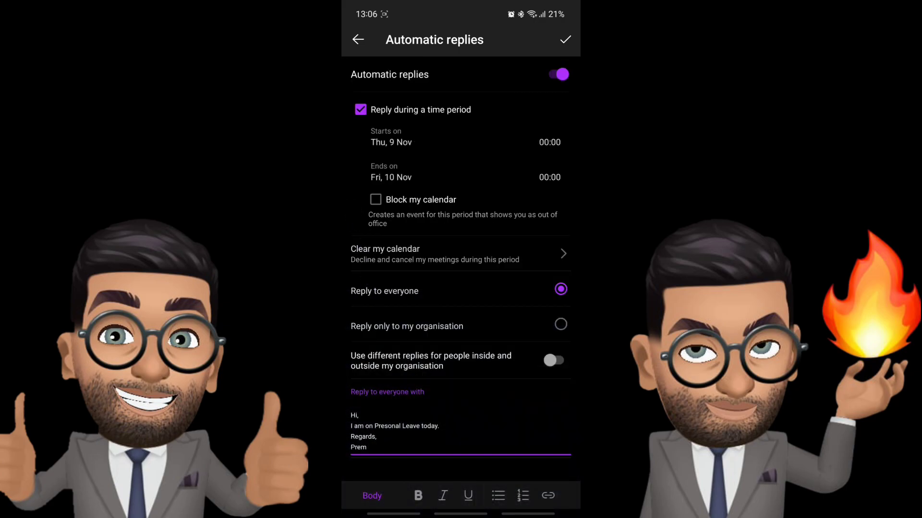
click(554, 360)
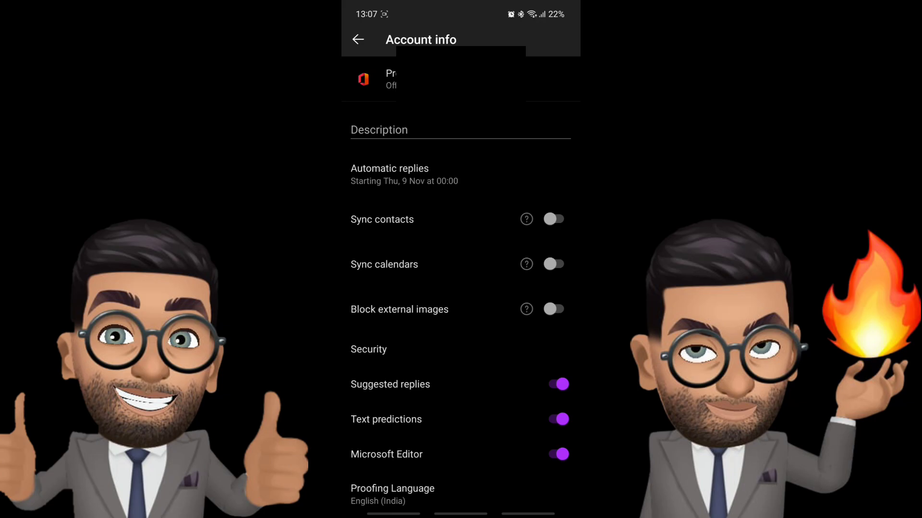
Reopen Automatic replies and switch the toggle off
click(389, 174)
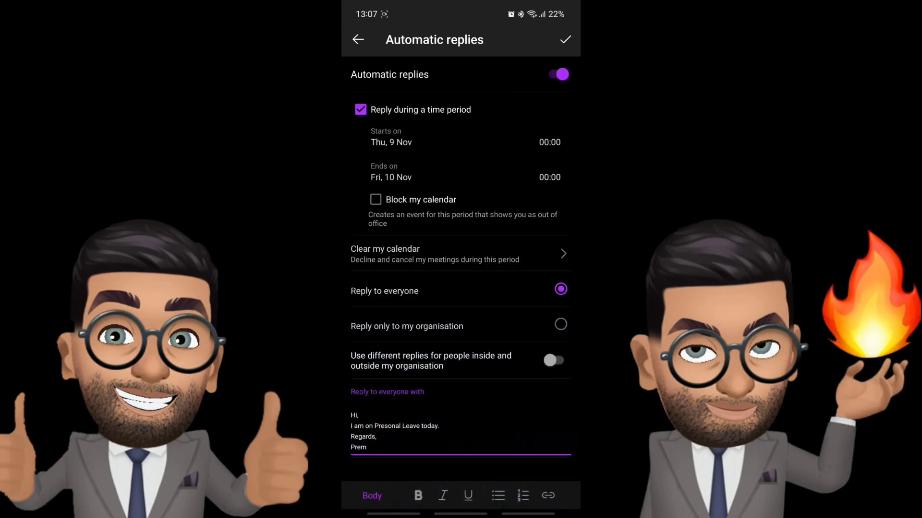
click(391, 142)
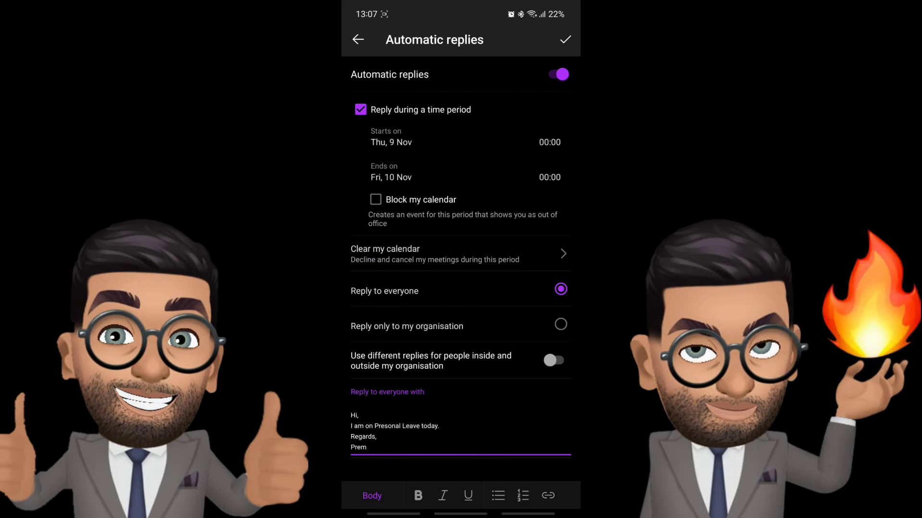
click(557, 74)
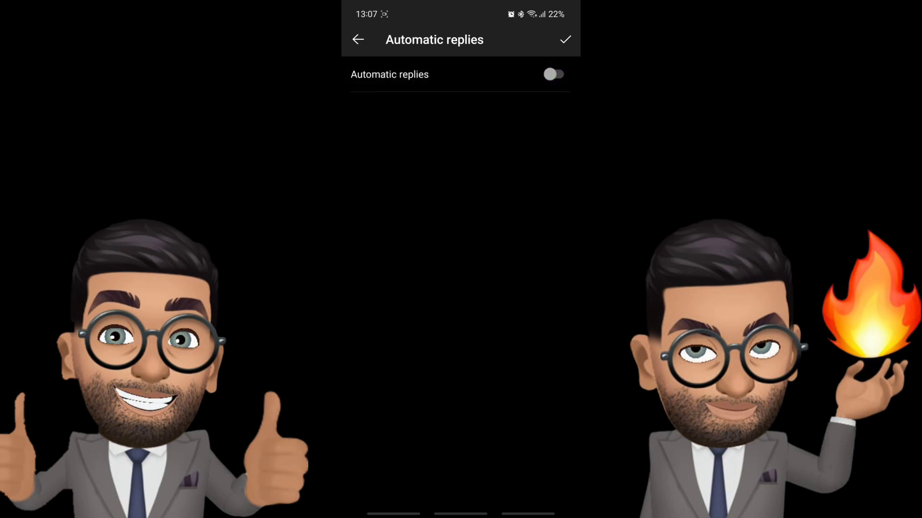
Save automatic replies as Off and scroll down Account info to Reset and Remove account
click(357, 39)
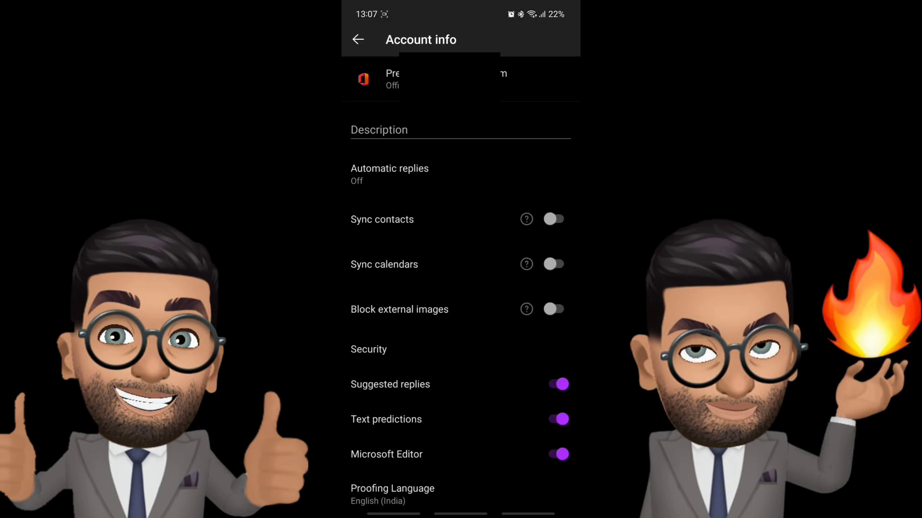
scroll(down, 3)
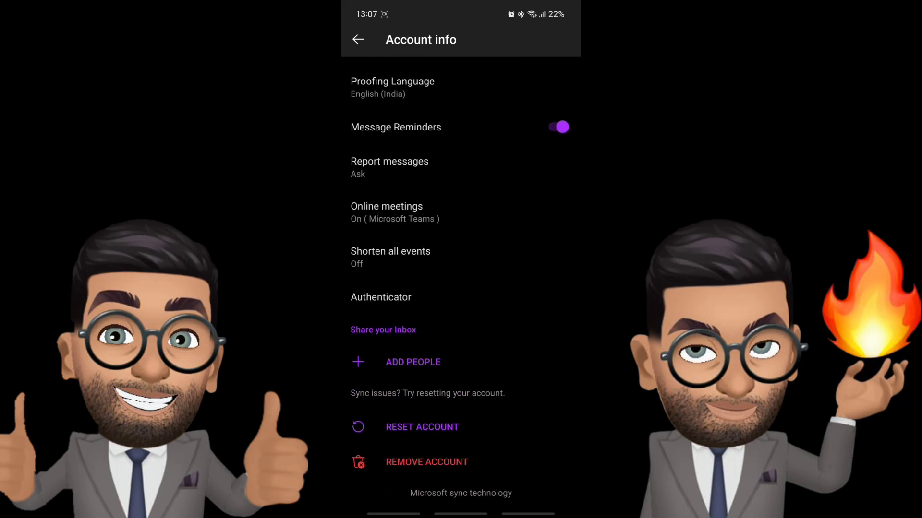